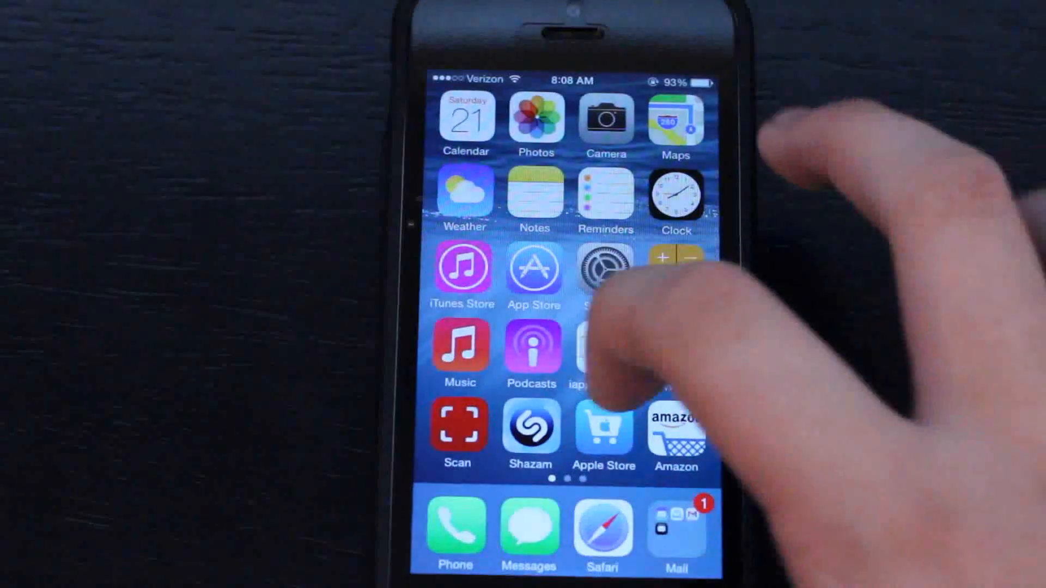
- Open the TestFlight email 'TouchPal 0.1 (5) is now available' from Mail
scroll(left, 3)
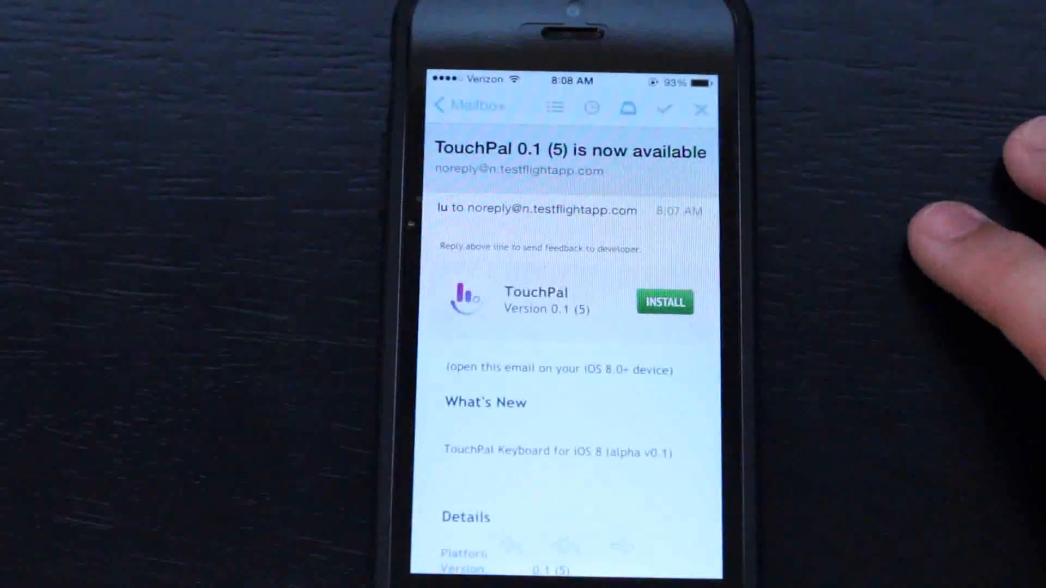
- Follow the email's INSTALL link to TouchPal's TestFlight install page in Safari
click(663, 301)
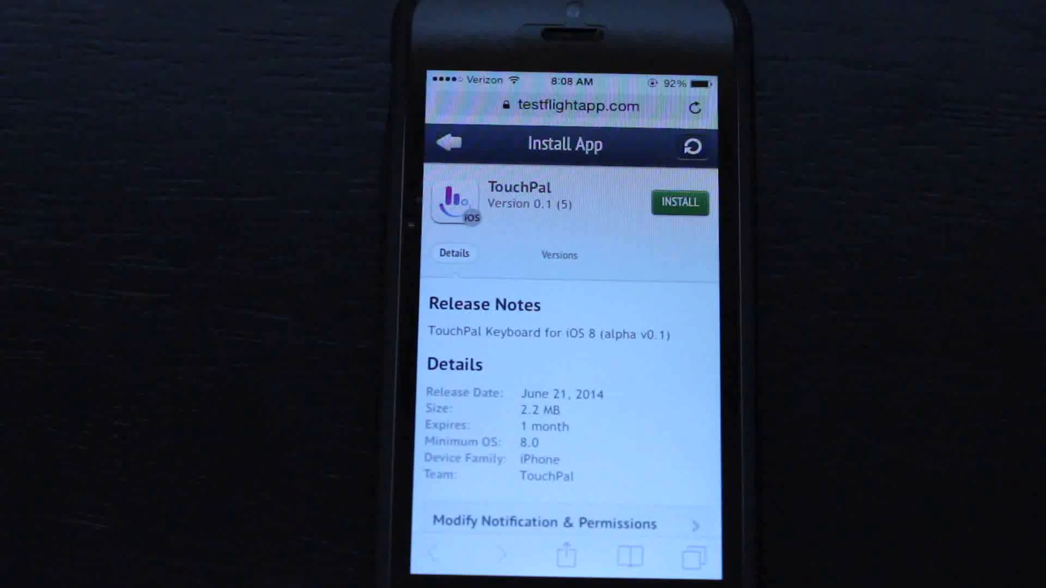
- Install TouchPal 0.1 (5) from the TestFlight page and confirm the install alert
click(679, 203)
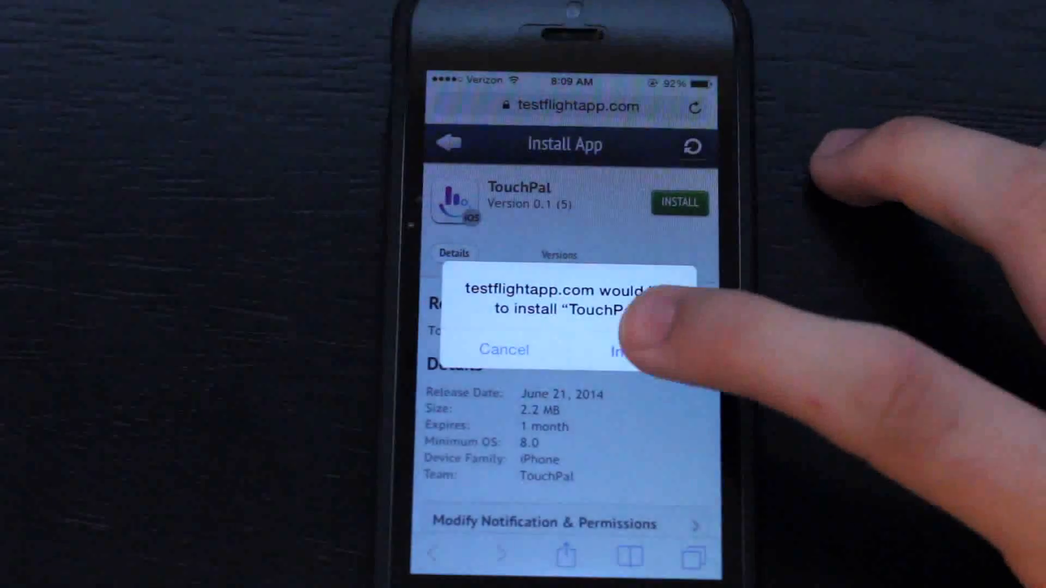
click(623, 349)
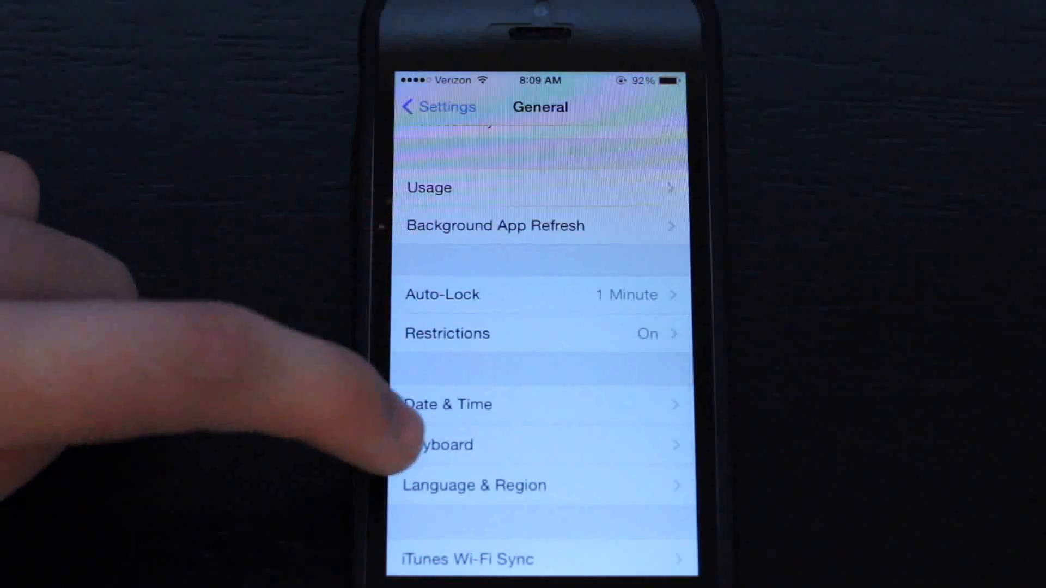
- In Keyboard settings, add TouchPal as a new third-party keyboard
click(440, 444)
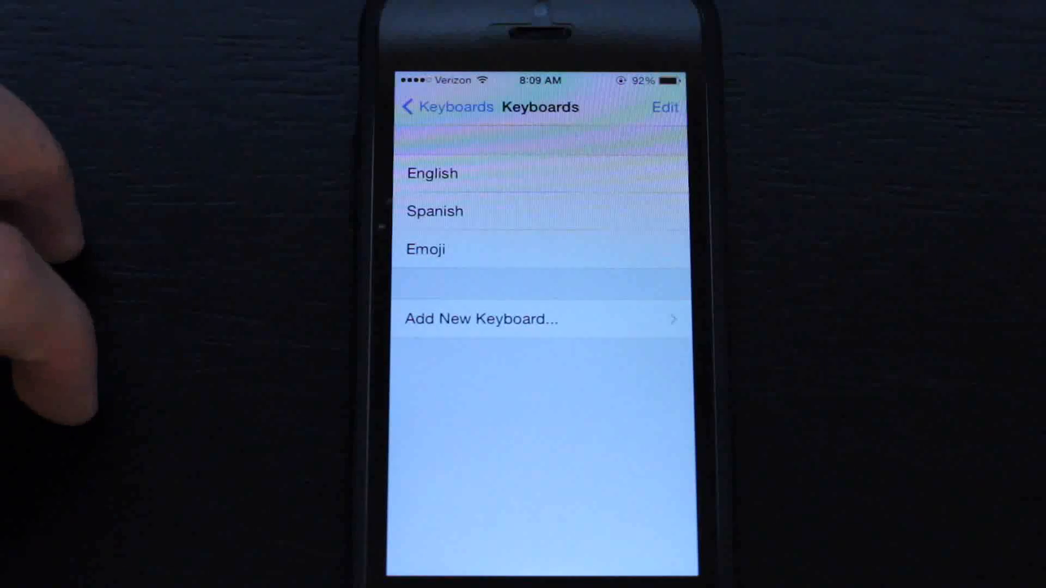
click(479, 319)
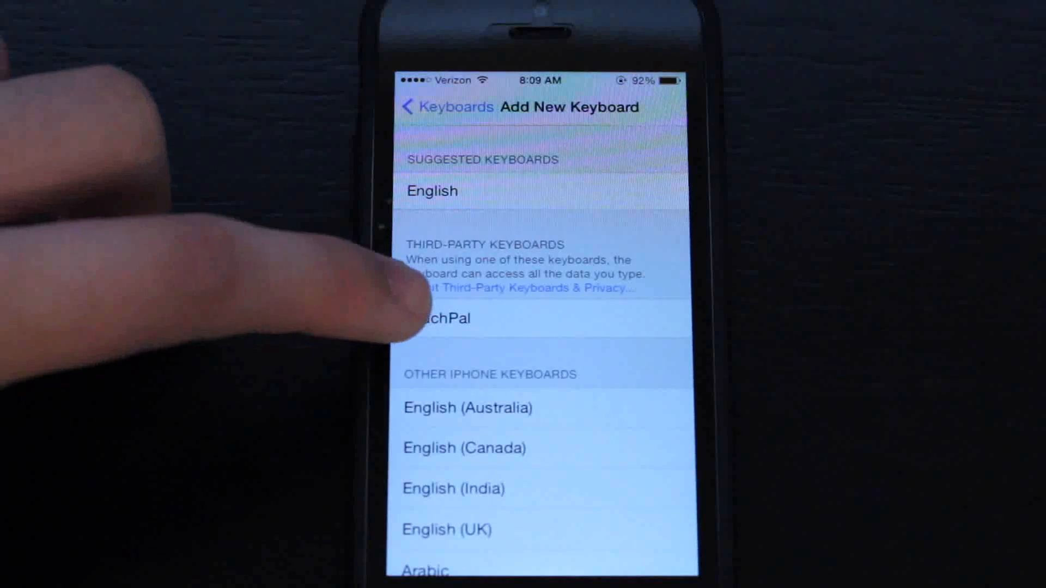
click(440, 317)
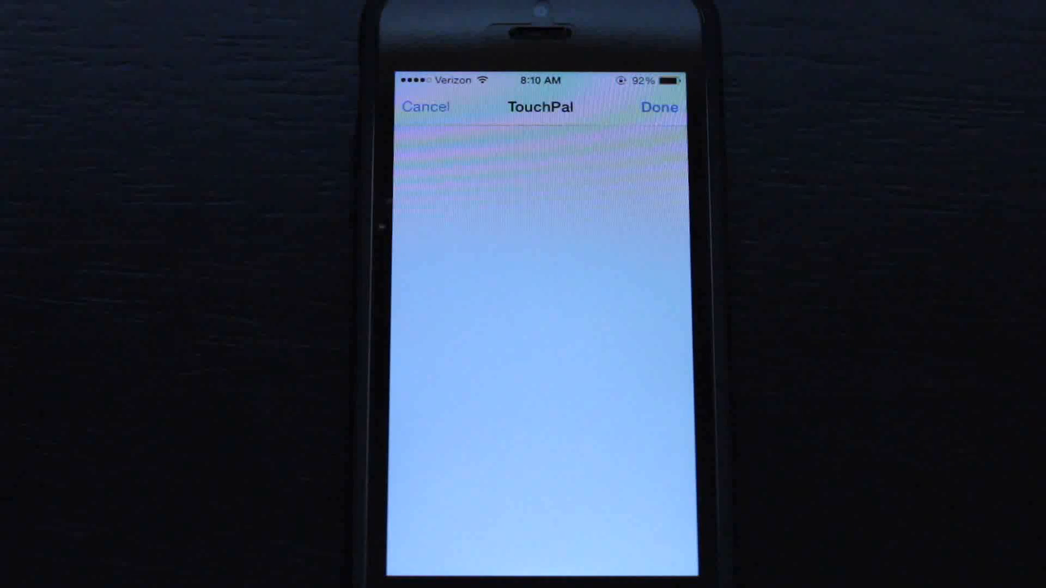